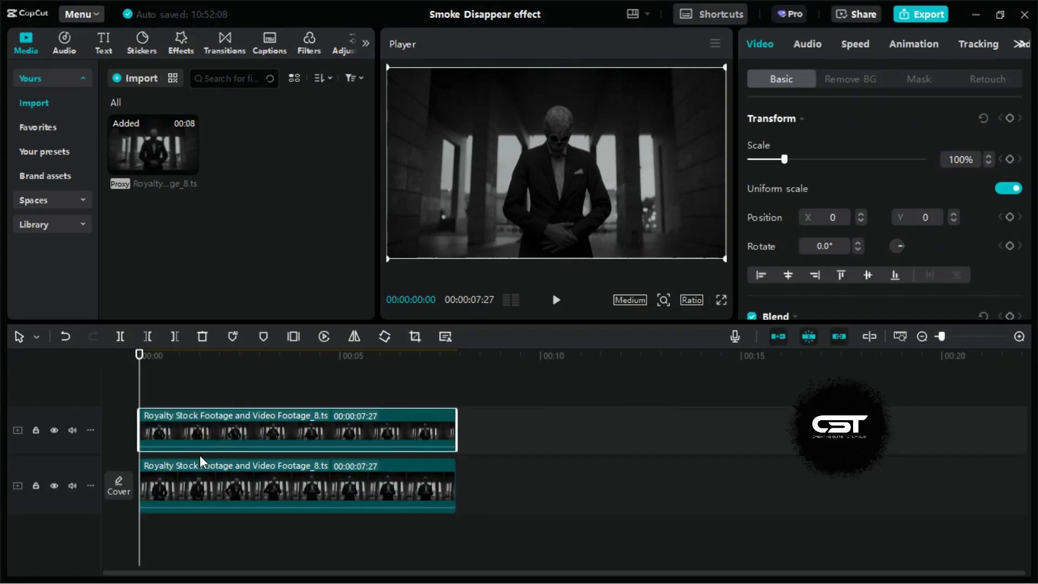
# Tick AI remove for the lower clip and brush teal over the man
pyautogui.click(278, 483)
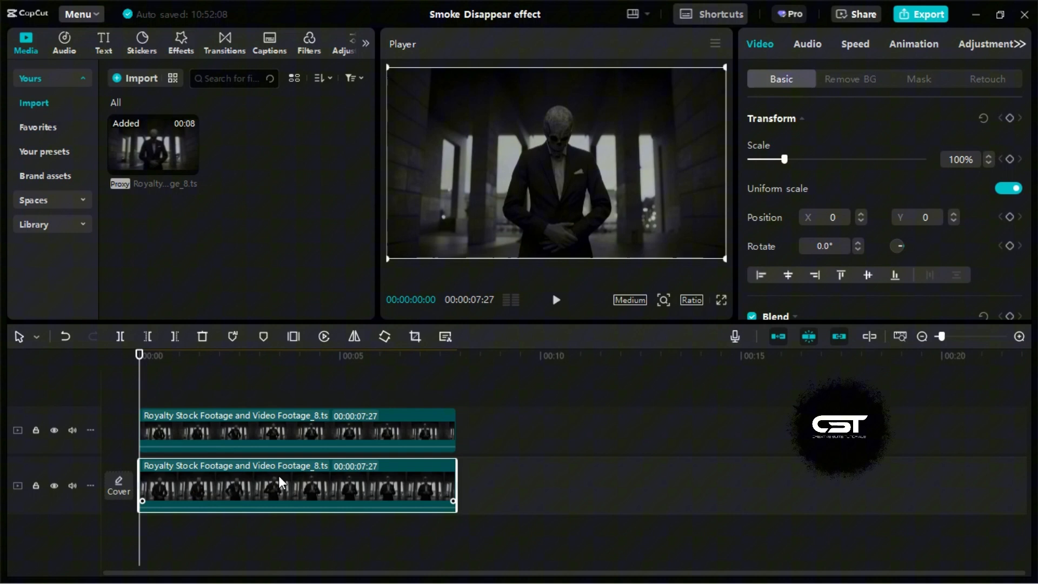
pyautogui.moveTo(881, 236)
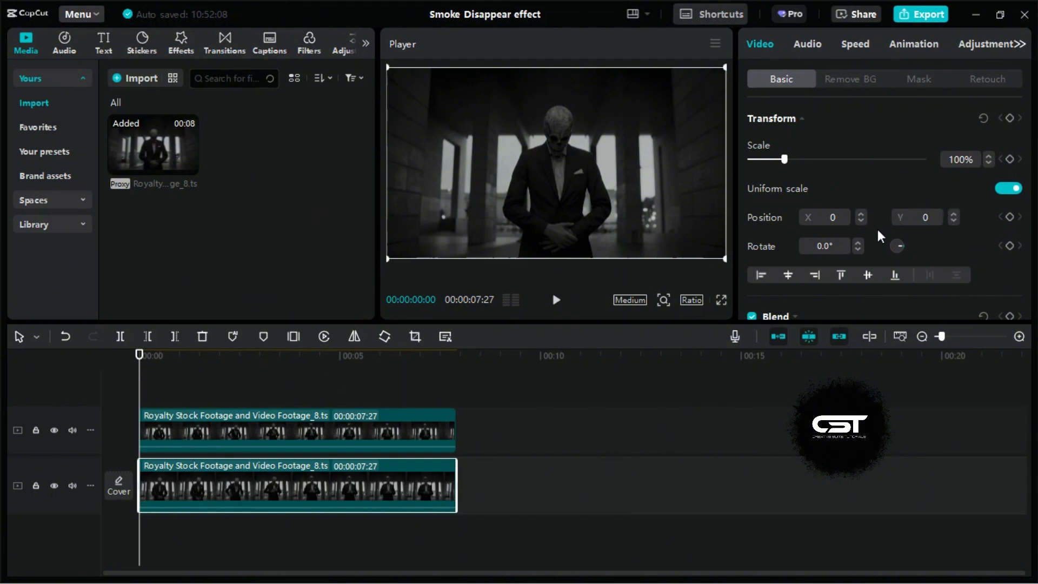
pyautogui.scroll(-3)
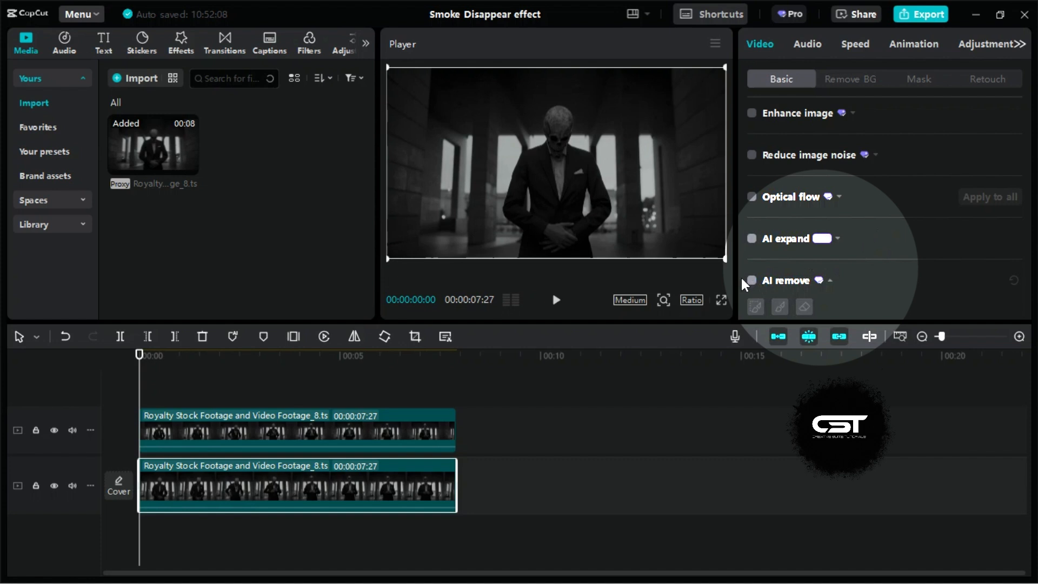
pyautogui.click(752, 280)
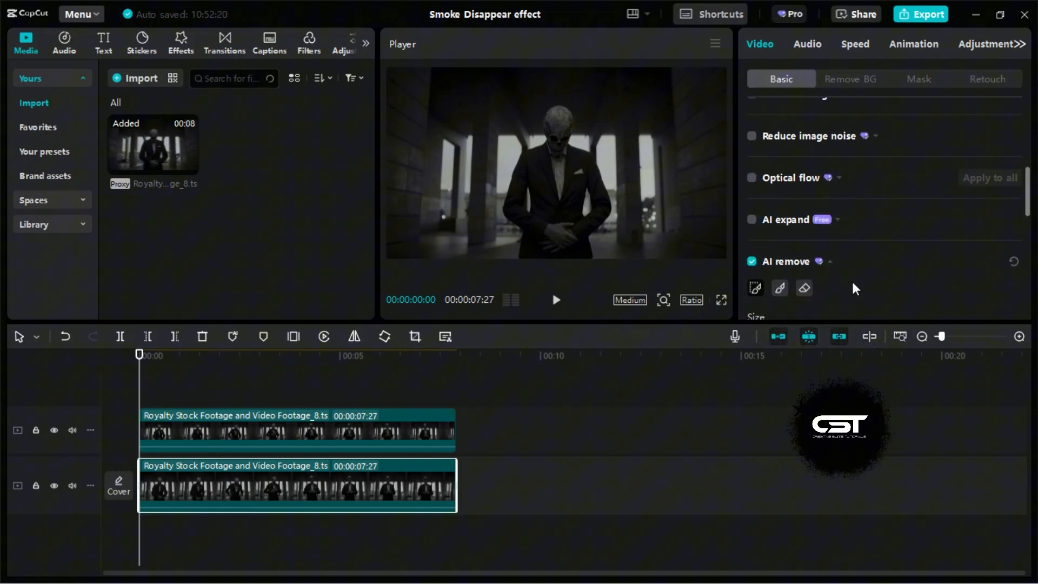
pyautogui.scroll(-3)
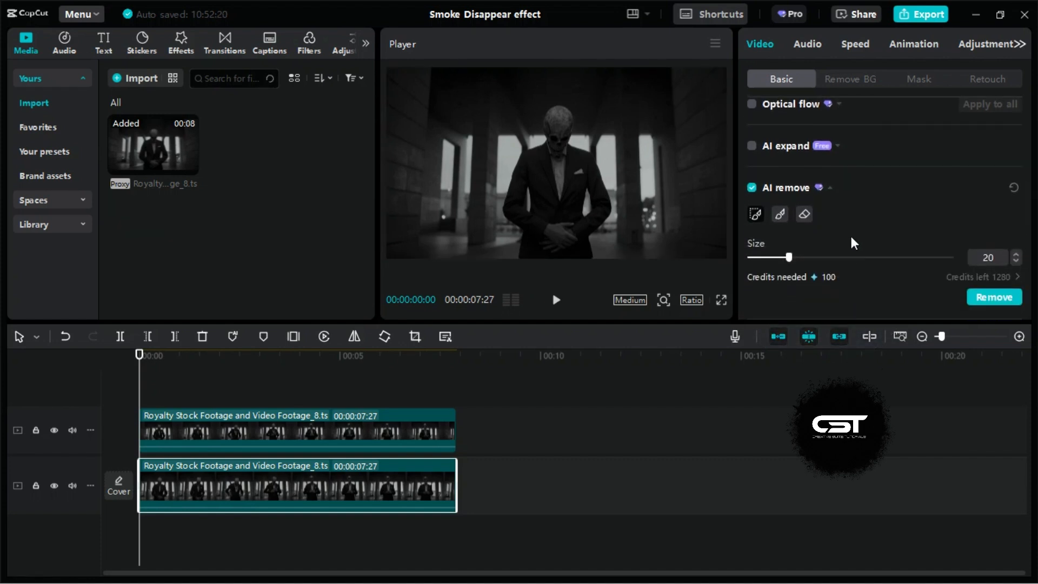
pyautogui.moveTo(780, 214)
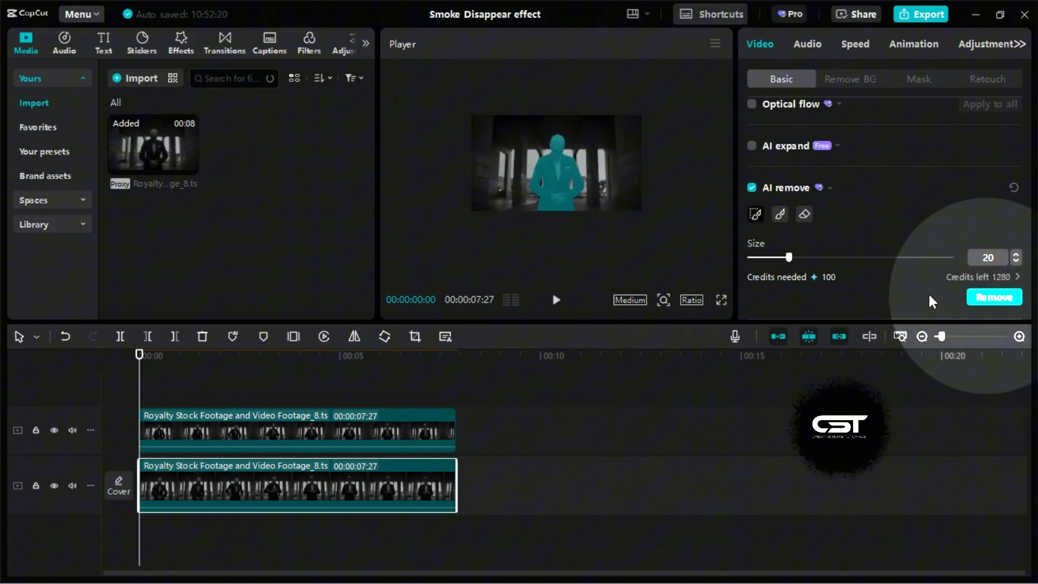
# Apply removal of the painted man, preview the empty colonnade with the top track hidden, then unhide it
pyautogui.click(993, 297)
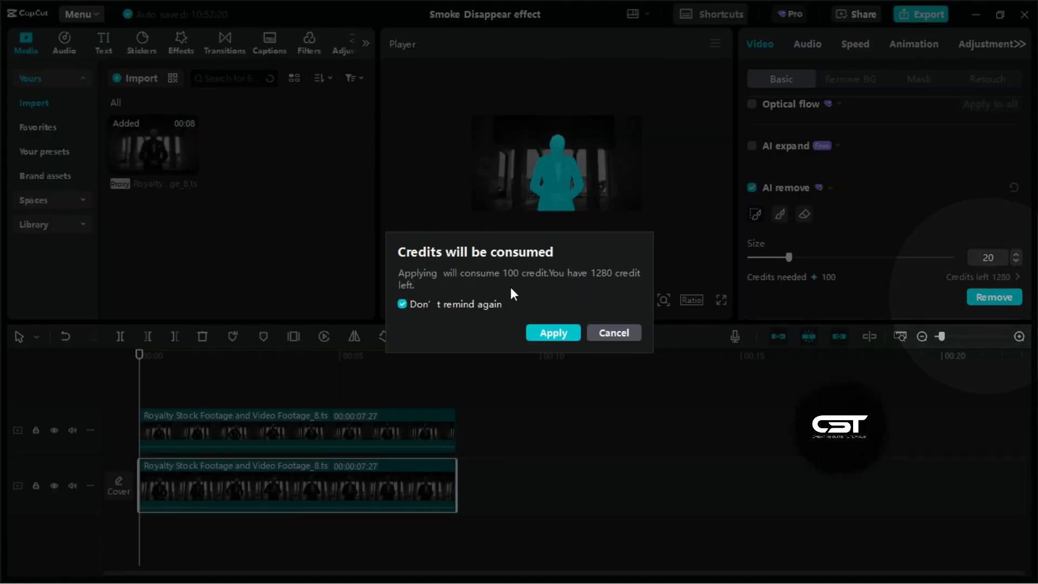
pyautogui.click(553, 333)
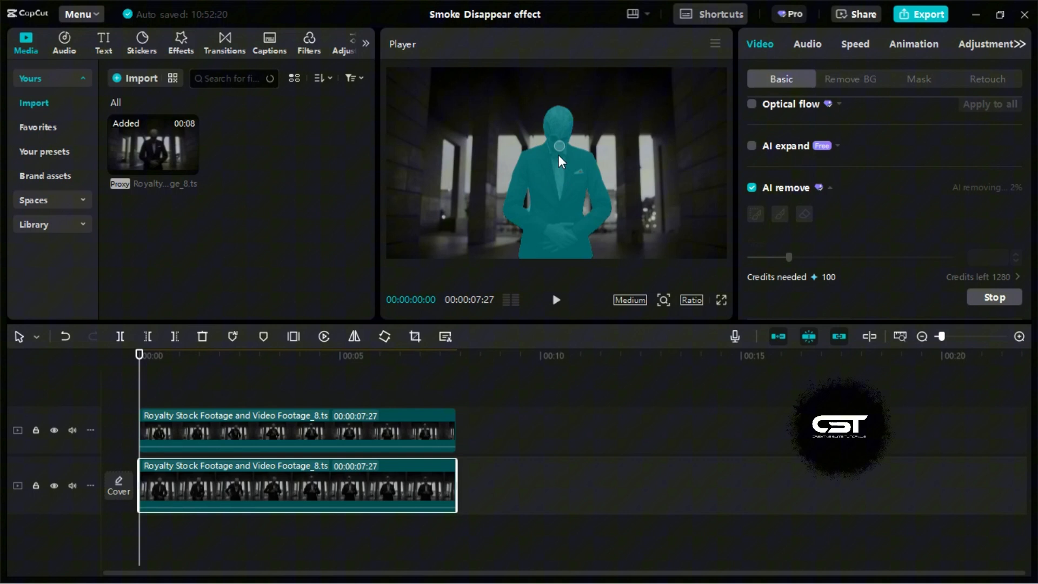
pyautogui.moveTo(488, 280)
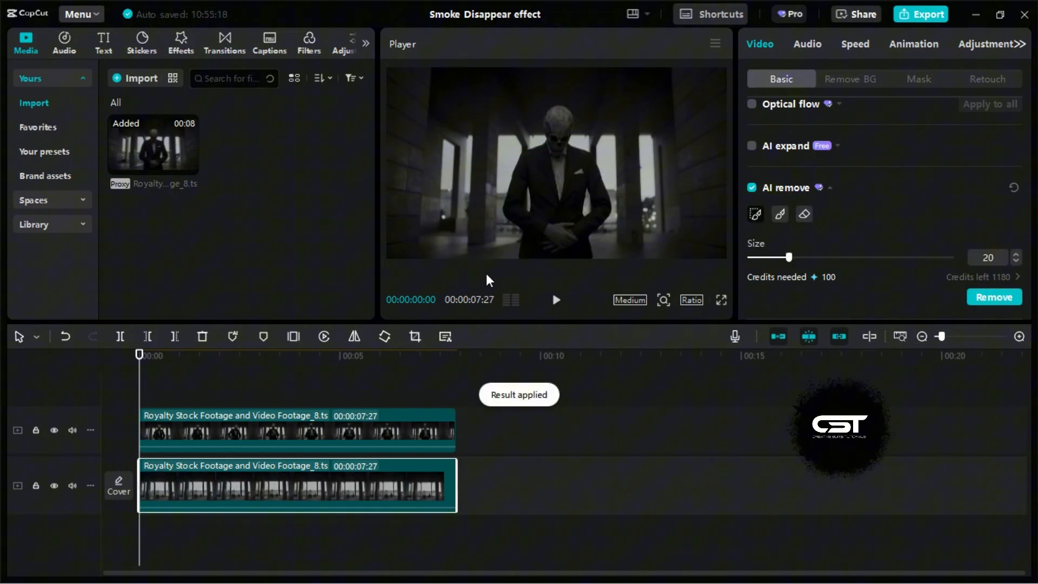
pyautogui.click(232, 429)
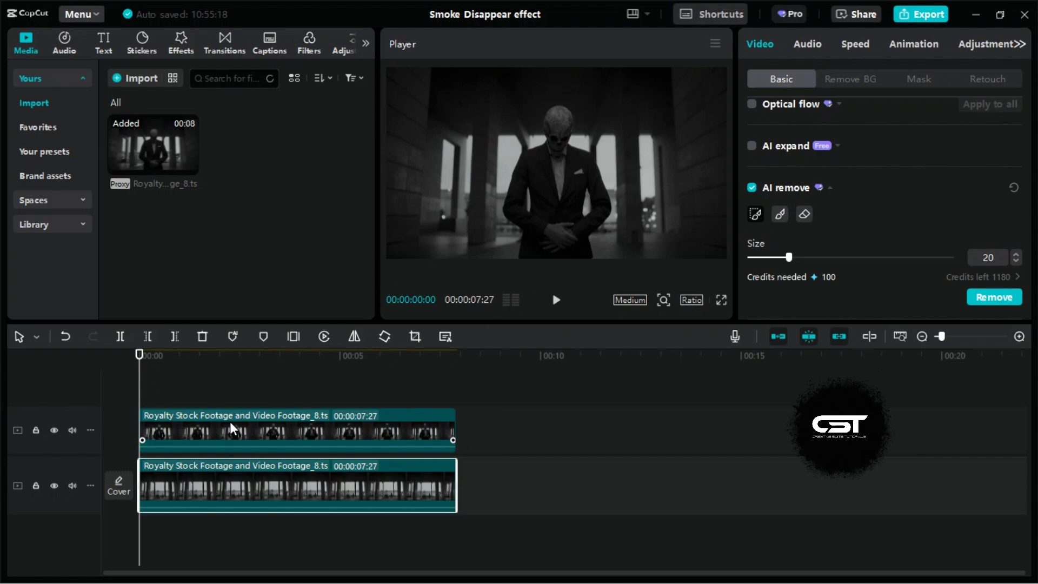
pyautogui.click(54, 430)
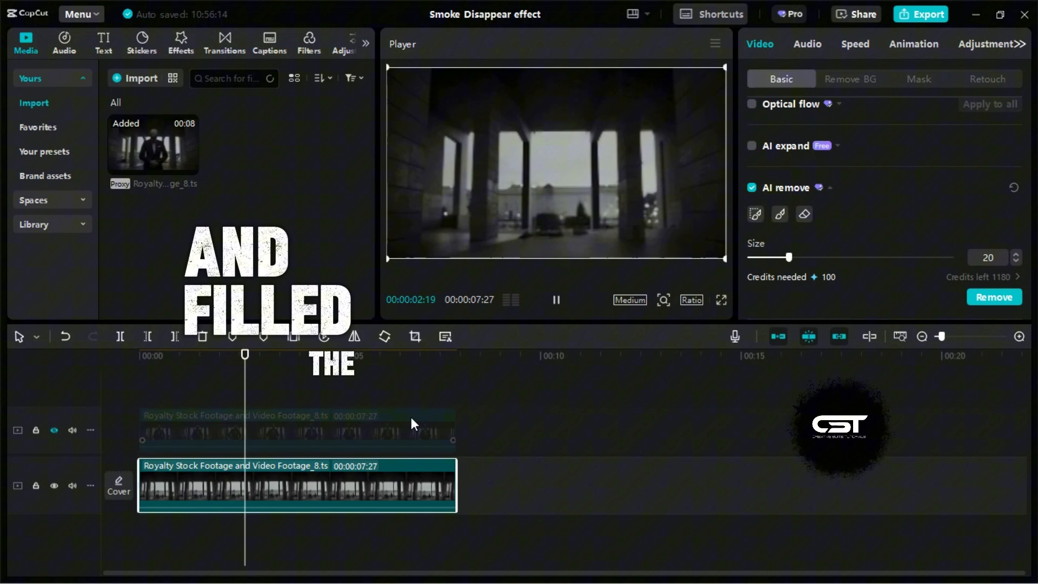
pyautogui.press('space')
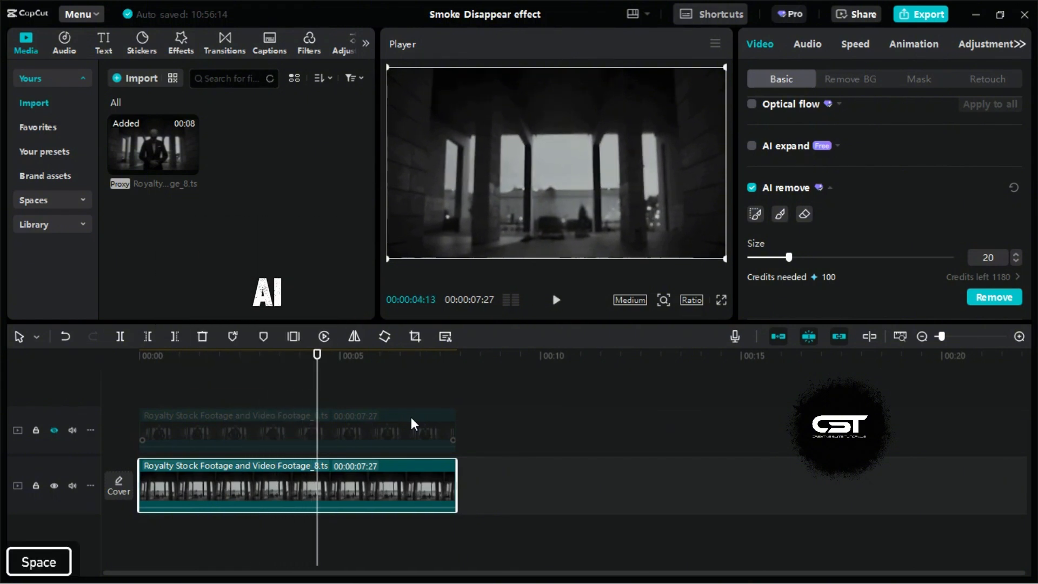
pyautogui.click(148, 356)
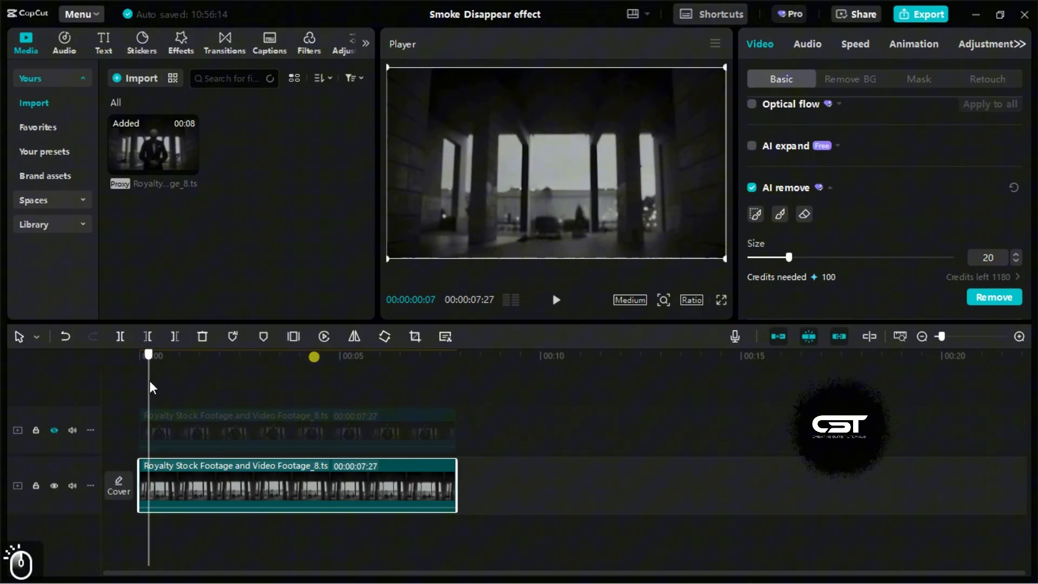
pyautogui.click(54, 431)
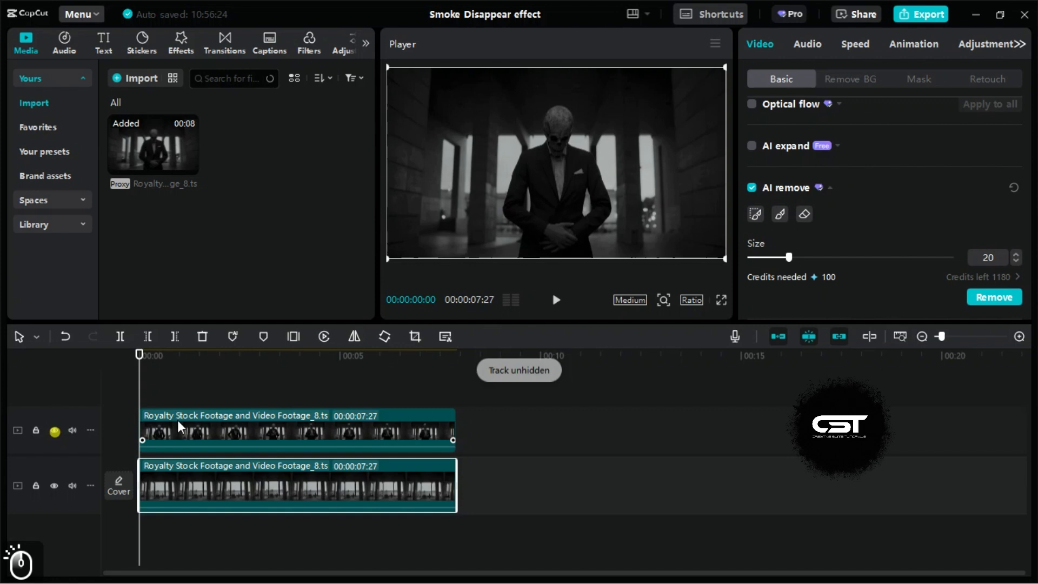
# Open the Remove BG options for the top clip in the Video panel
pyautogui.click(751, 187)
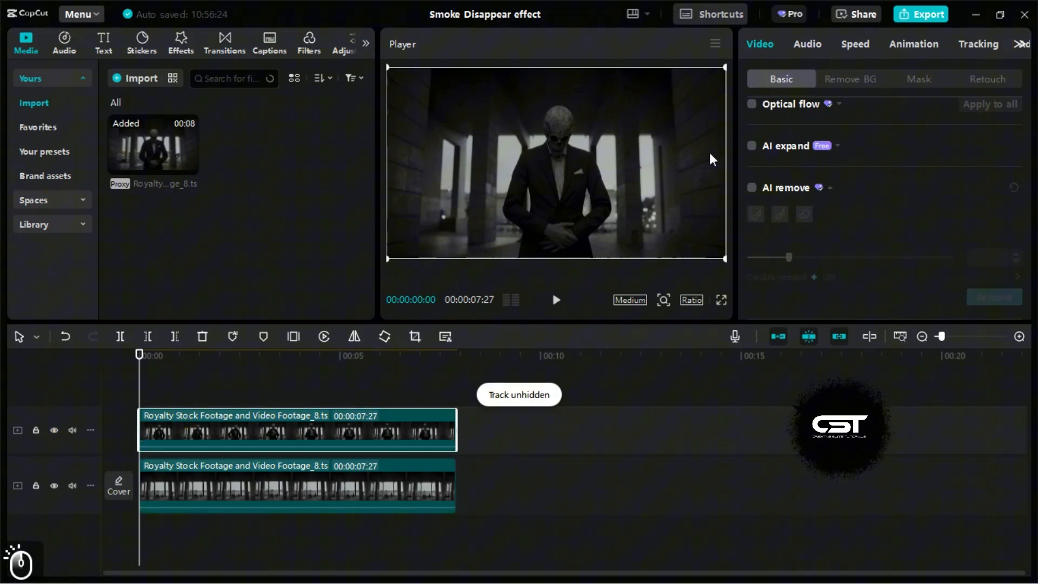
pyautogui.click(850, 79)
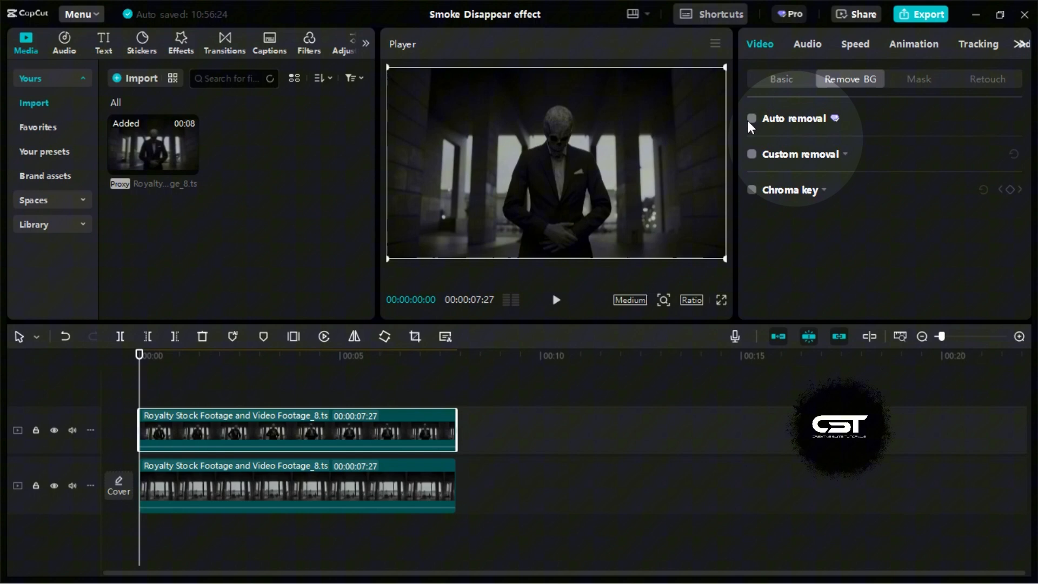
pyautogui.moveTo(802, 159)
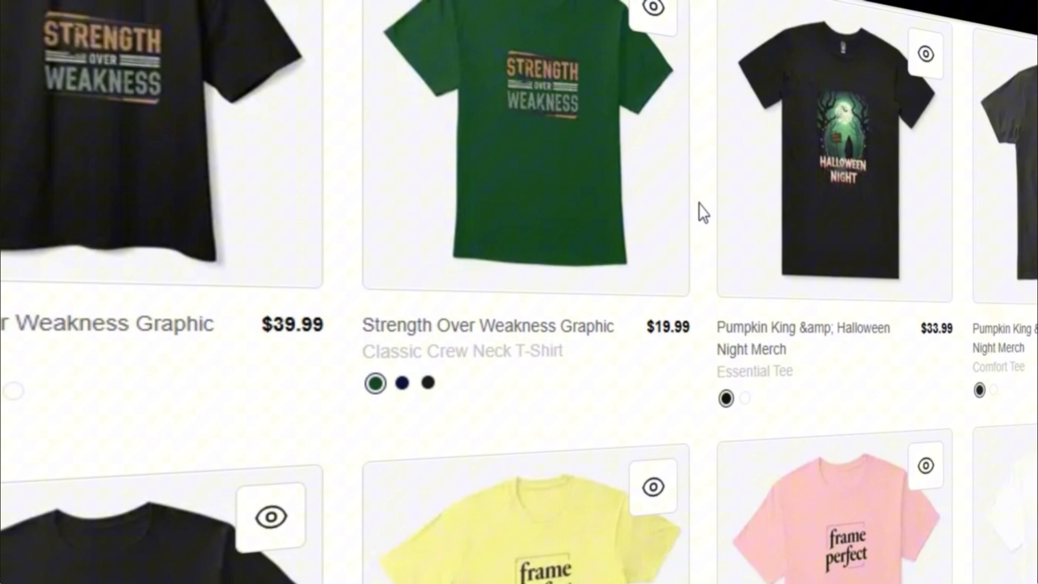
pyautogui.scroll(-3)
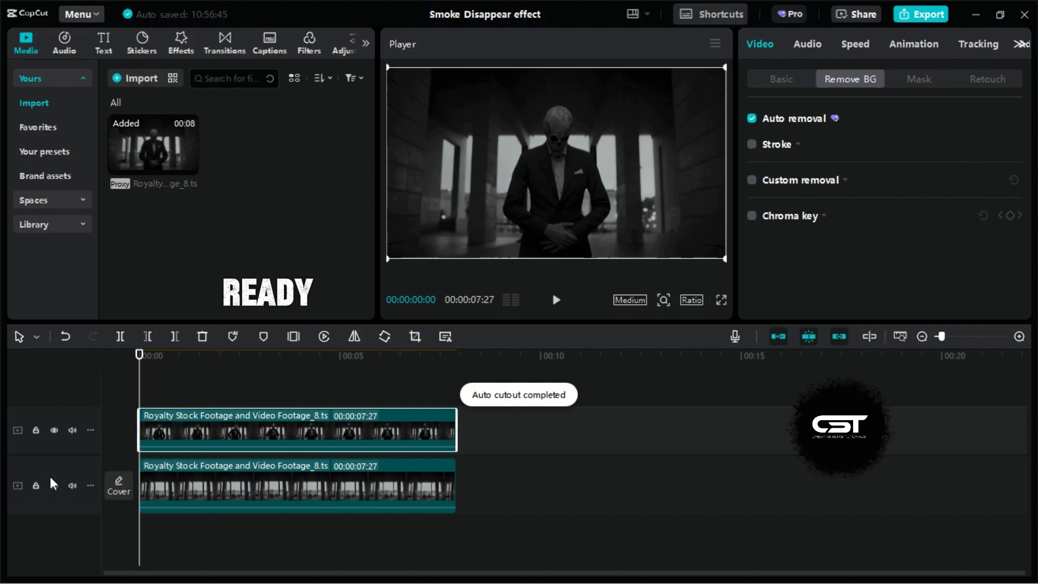
# Unhide the background track, return to the Basic settings, and play to check timing
pyautogui.click(54, 486)
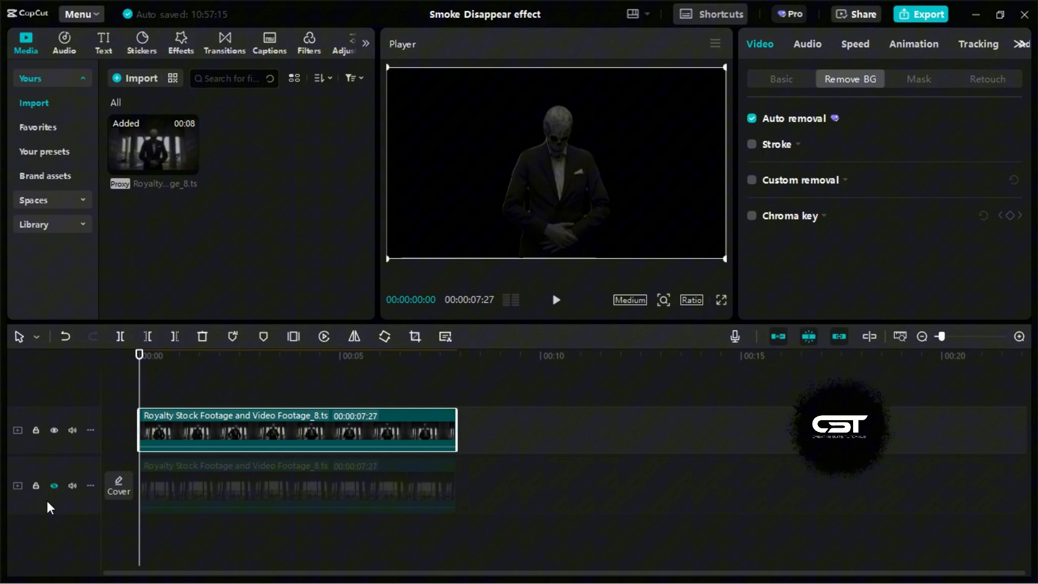
pyautogui.click(54, 486)
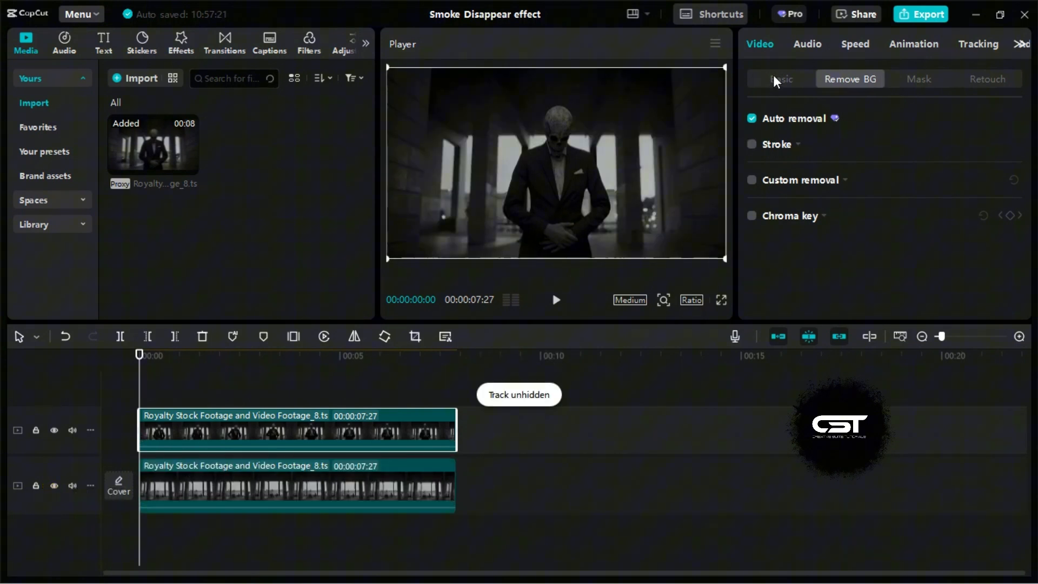
pyautogui.click(781, 79)
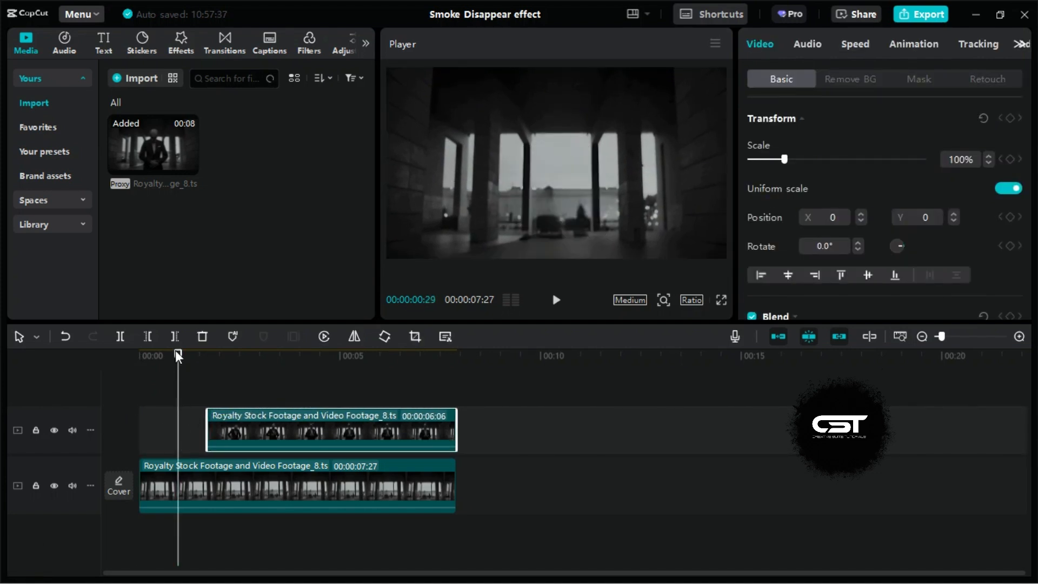
pyautogui.press('space')
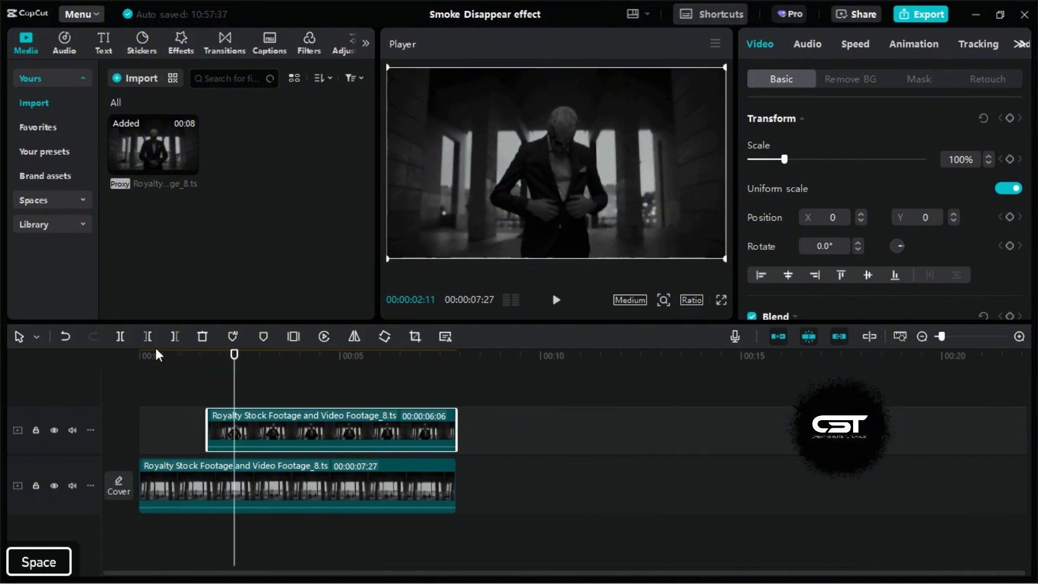
# Browse the Animation > In presets and apply one to the top overlay clip
pyautogui.click(913, 44)
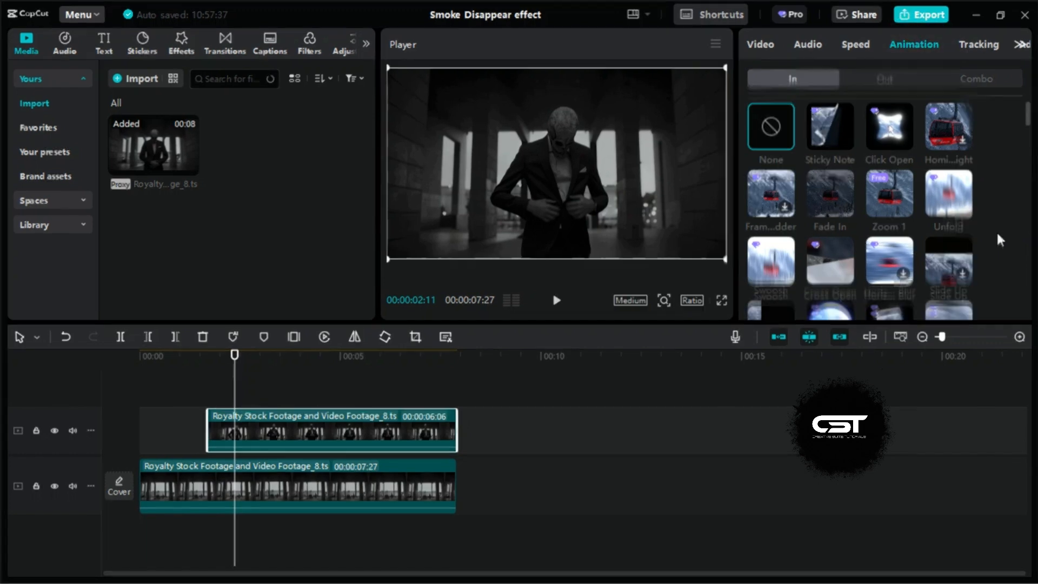
pyautogui.scroll(-3)
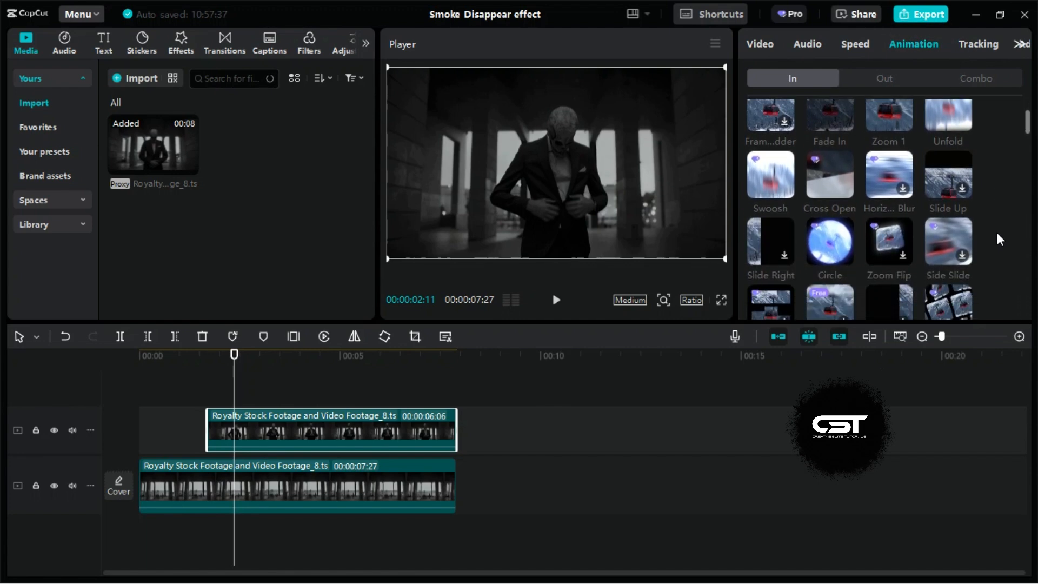
pyautogui.scroll(-3)
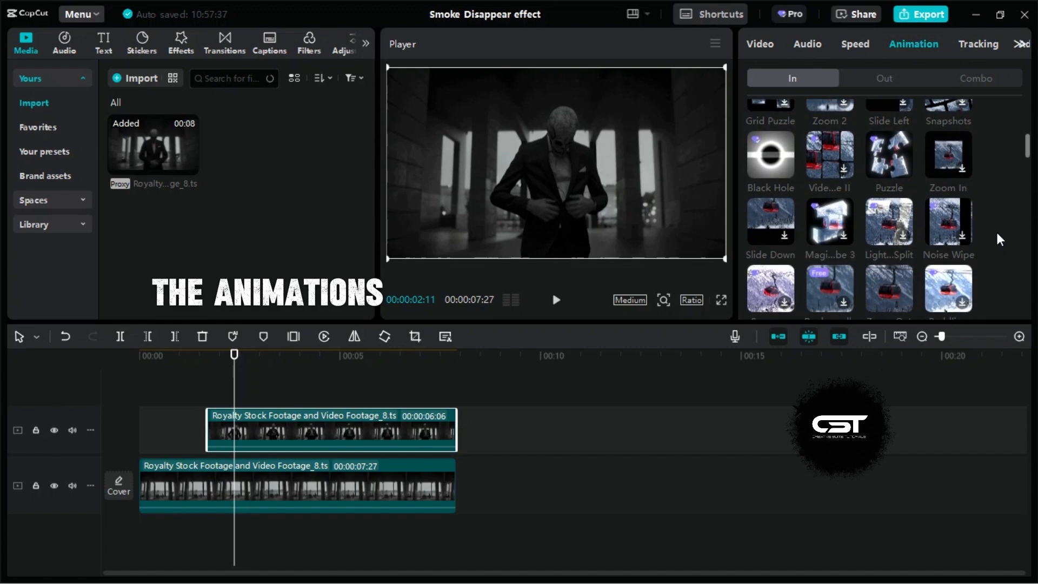
pyautogui.scroll(-3)
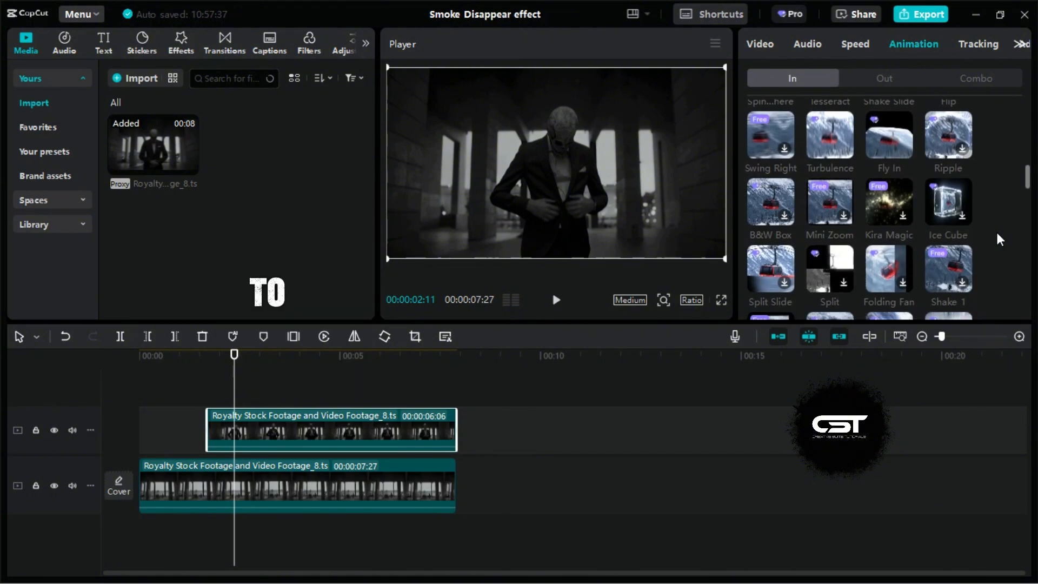
pyautogui.scroll(-3)
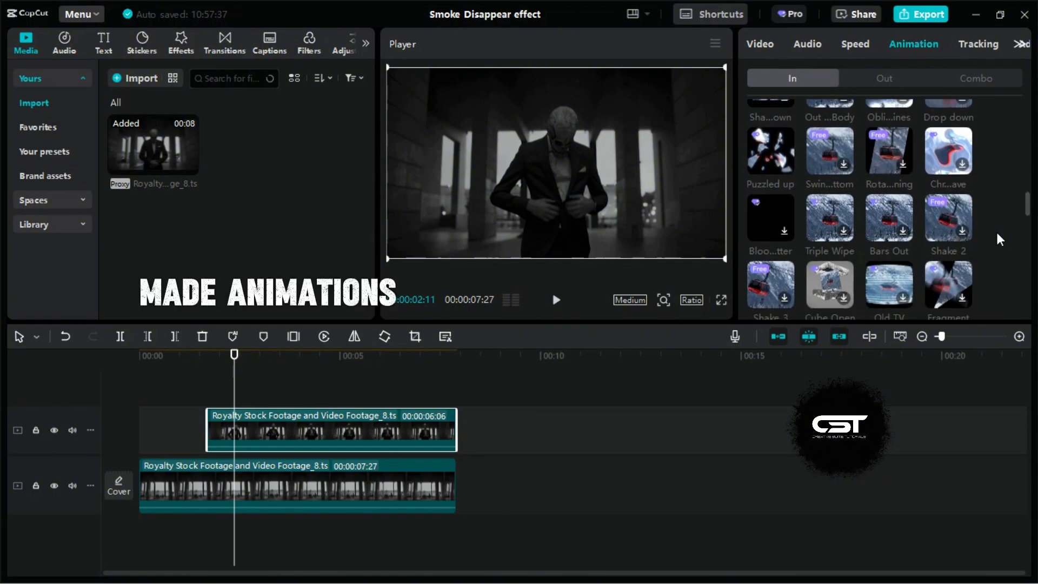
pyautogui.click(770, 151)
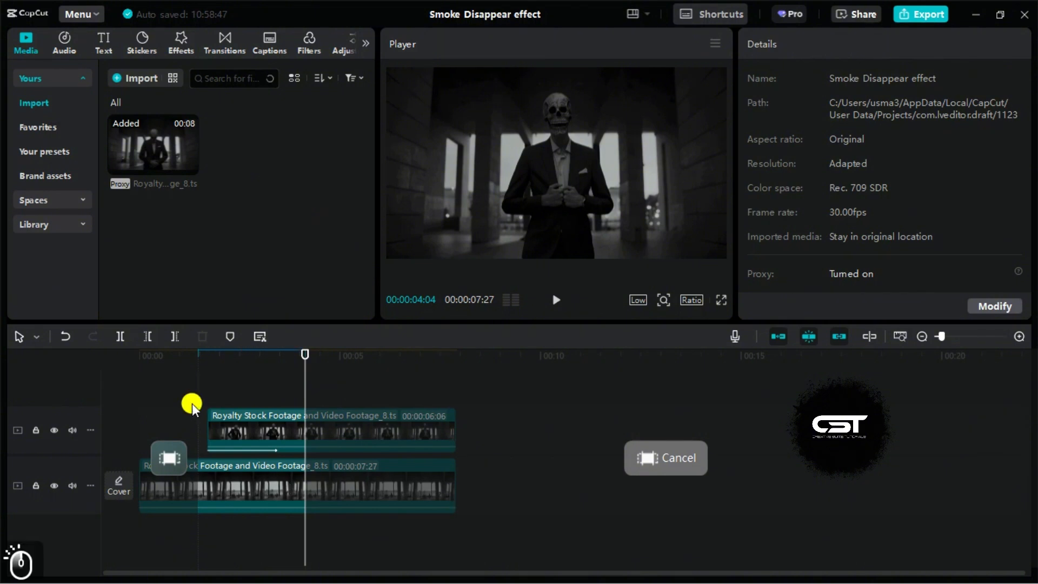
# Preview the animated overlay and reopen its In animation settings, showing 1.7s duration
pyautogui.click(556, 300)
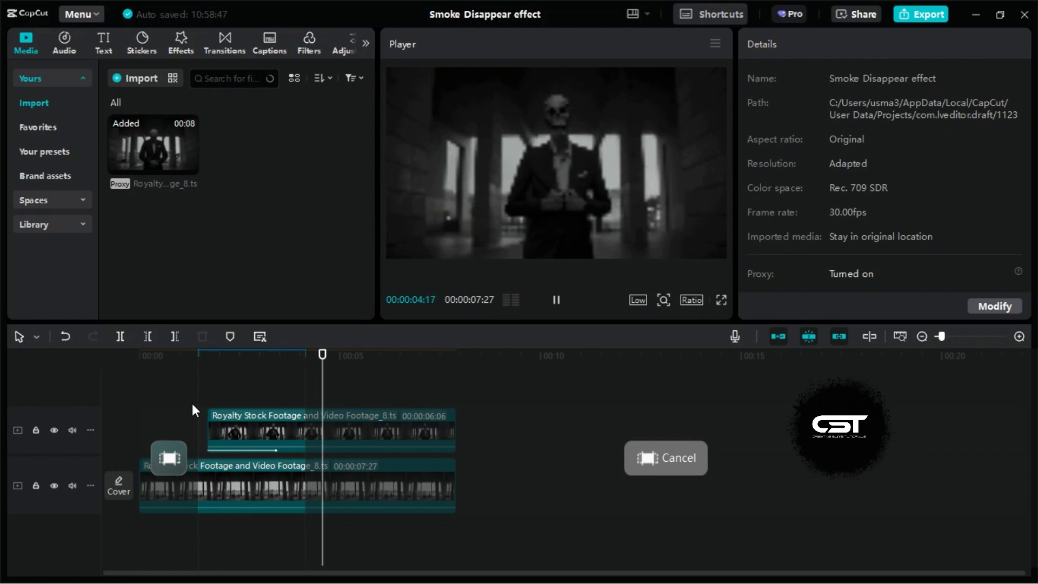
pyautogui.click(555, 300)
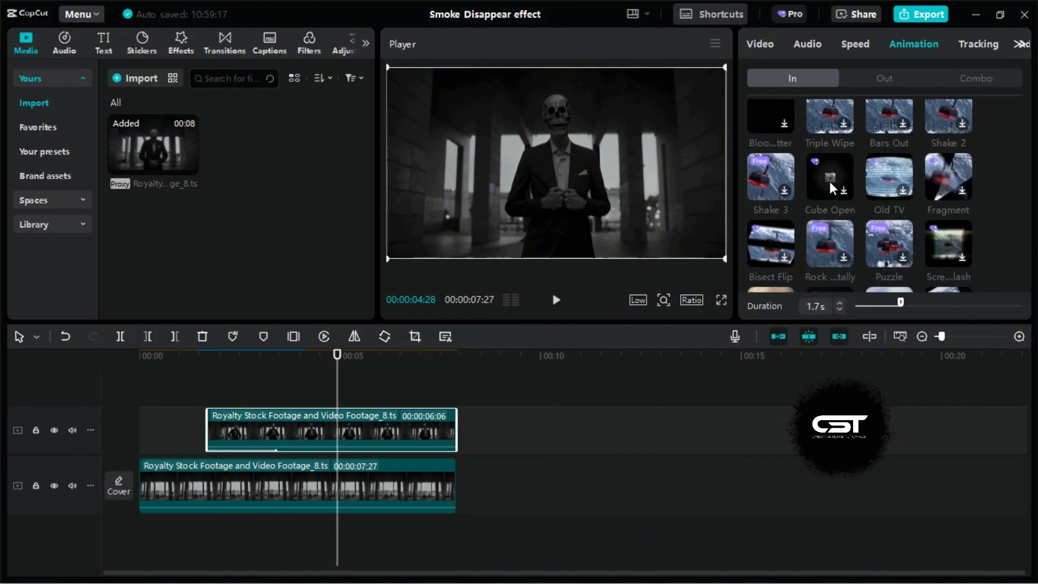
# Switch the overlay's entrance animation to Assemble with a 2.0s duration
pyautogui.scroll(-3)
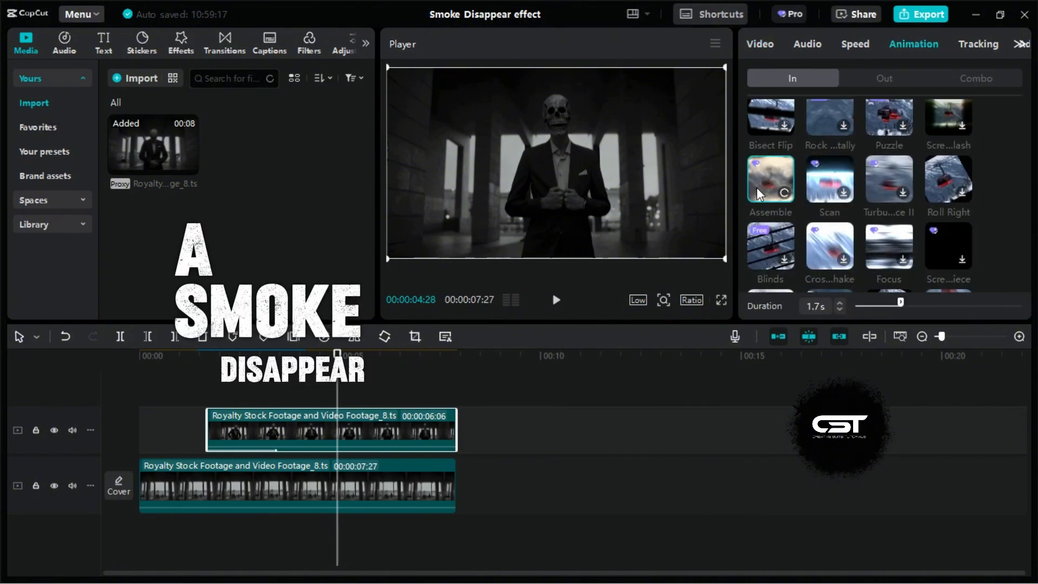
pyautogui.click(556, 300)
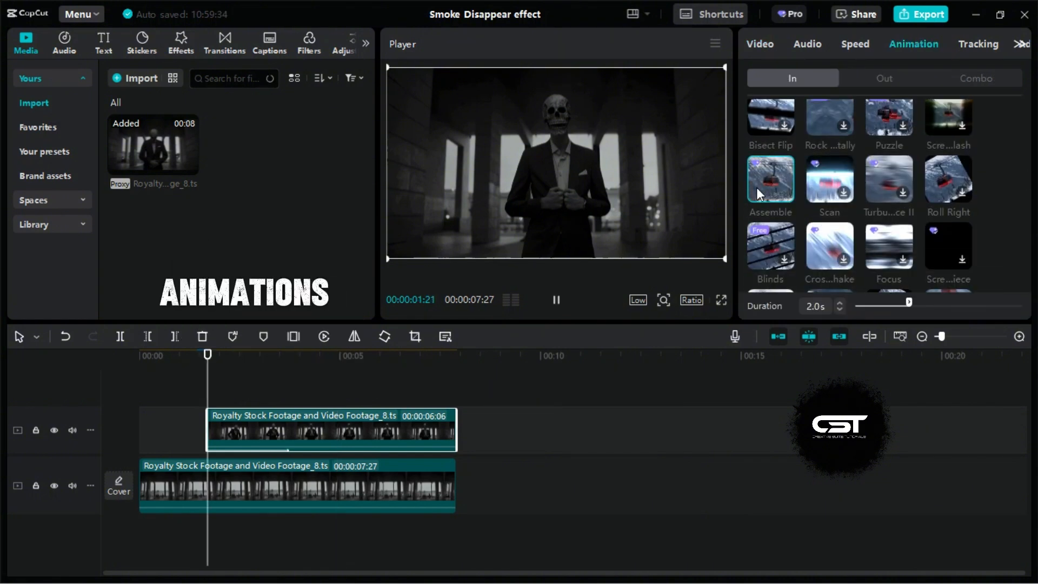
pyautogui.click(770, 183)
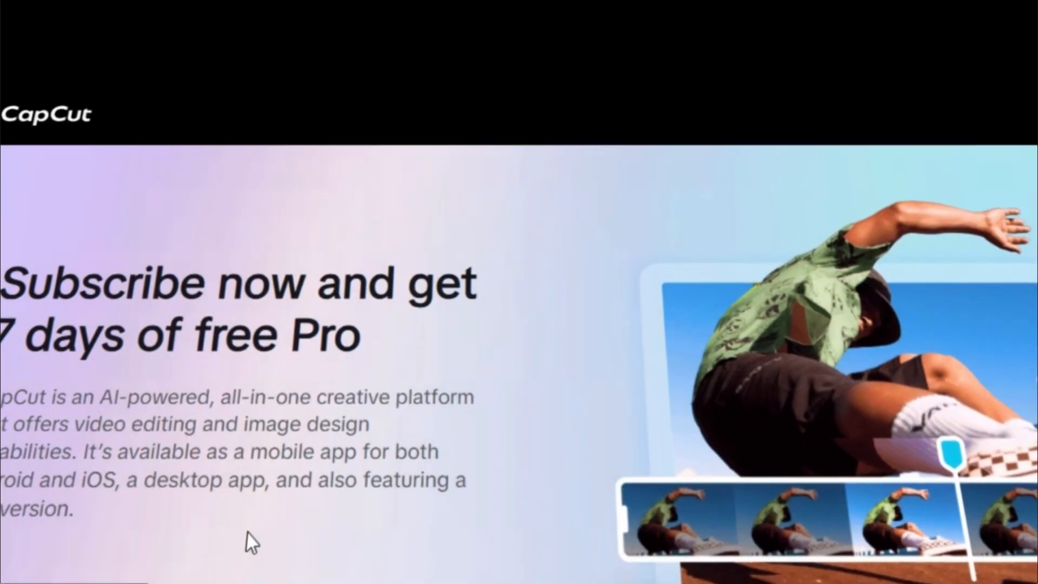
pyautogui.scroll(-3)
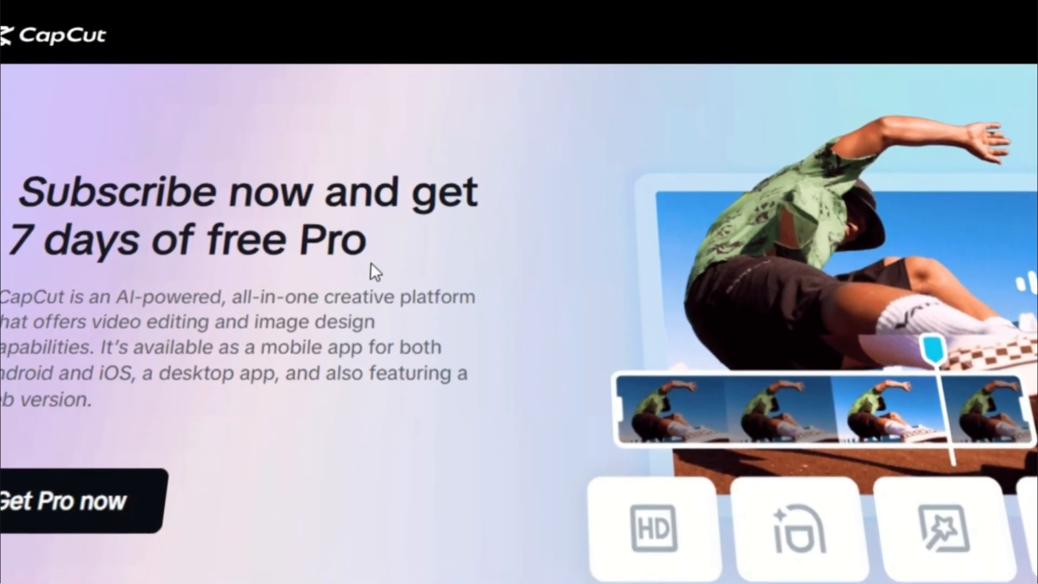
pyautogui.scroll(-3)
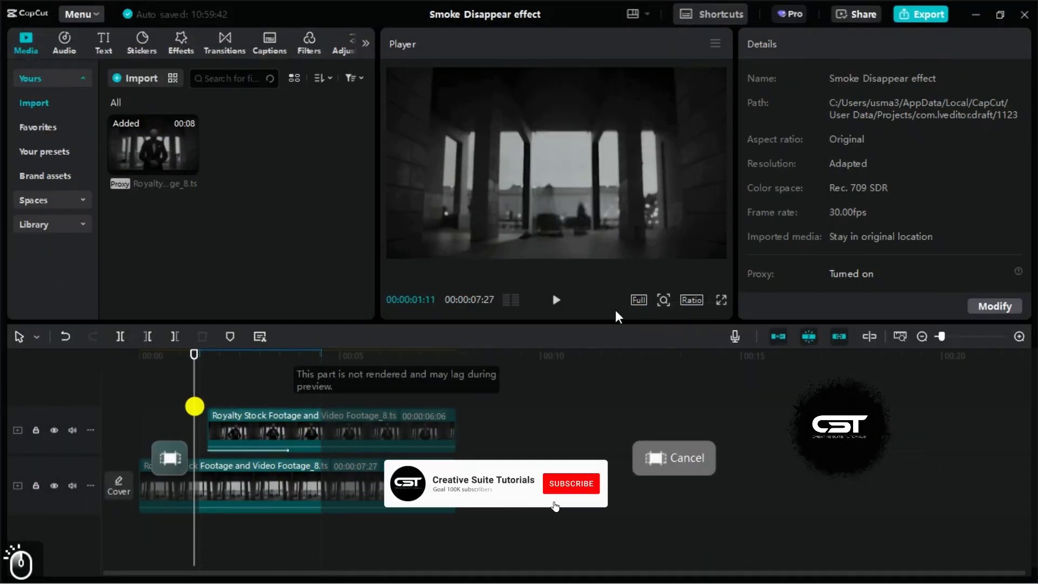
# Play the finished edit full screen, starting on the empty colonnade
pyautogui.click(722, 301)
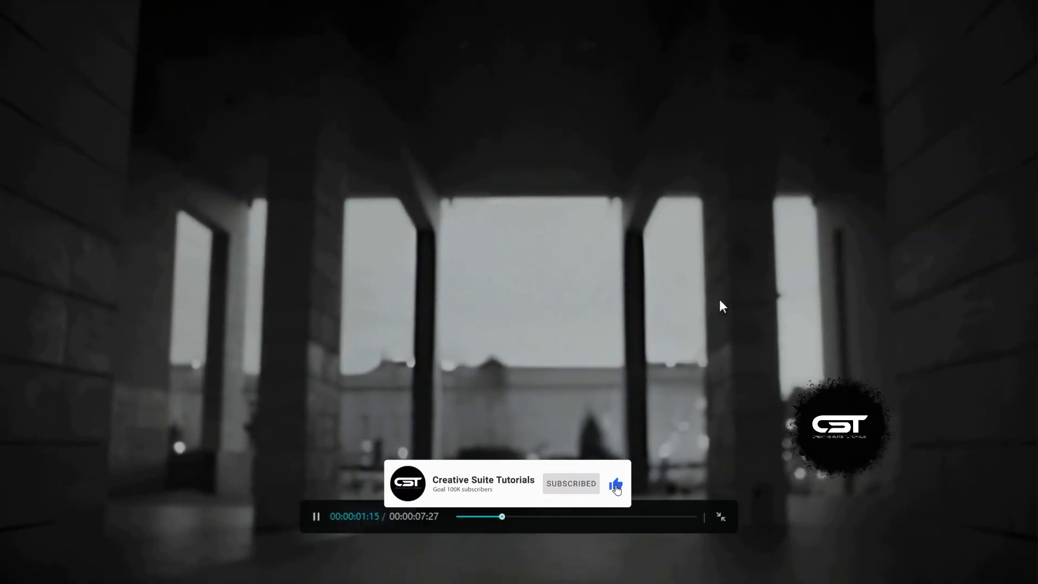